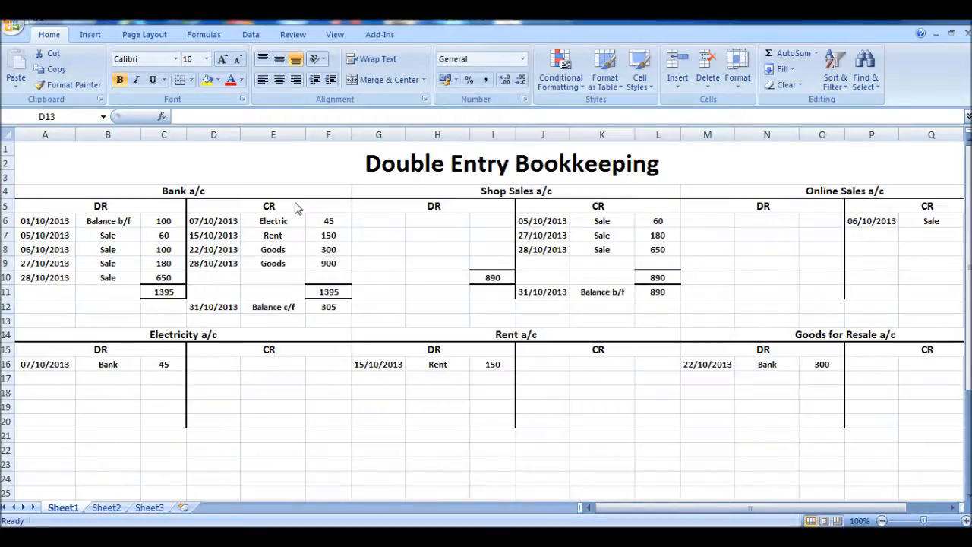
mouse_move(480, 292)
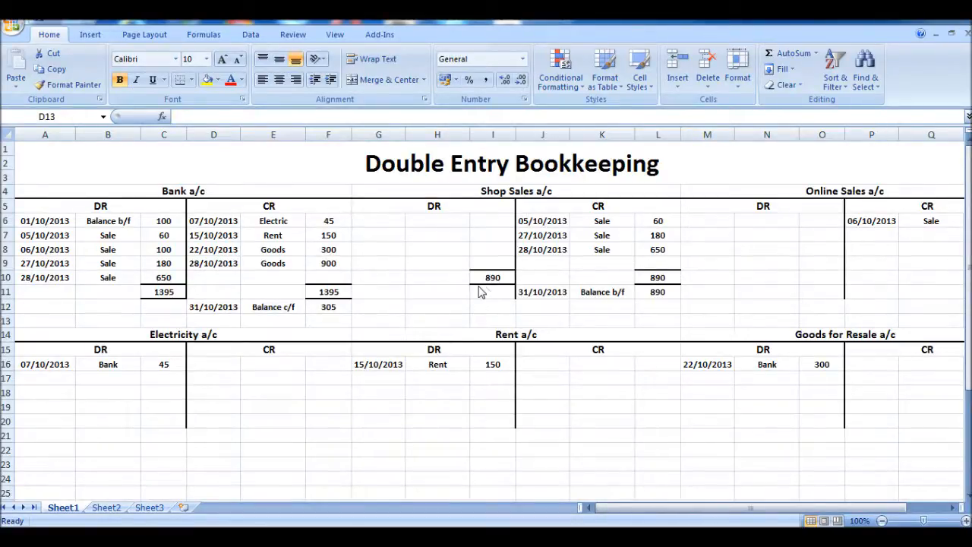
mouse_move(341, 336)
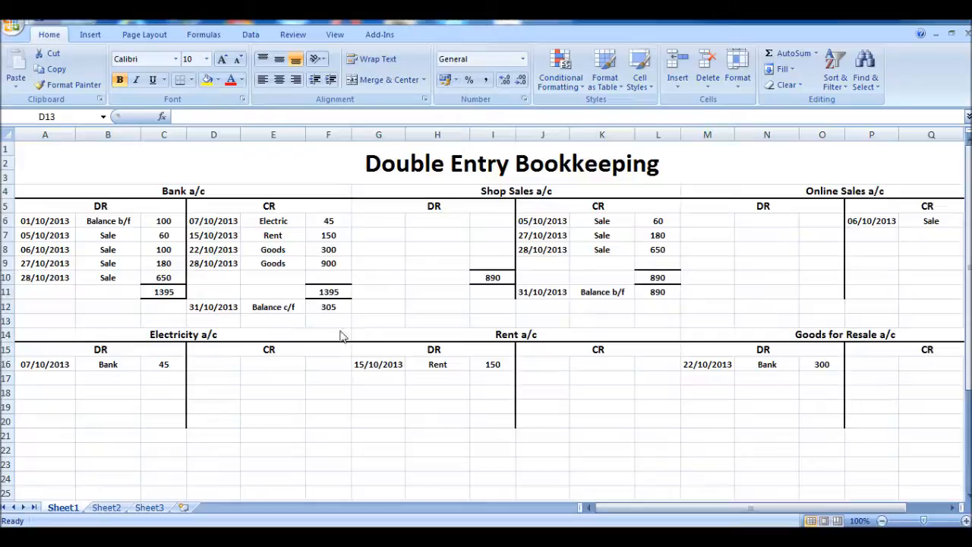
Merge J3:R4 into one bordered 20-point heading cell beside the statement.
click(328, 291)
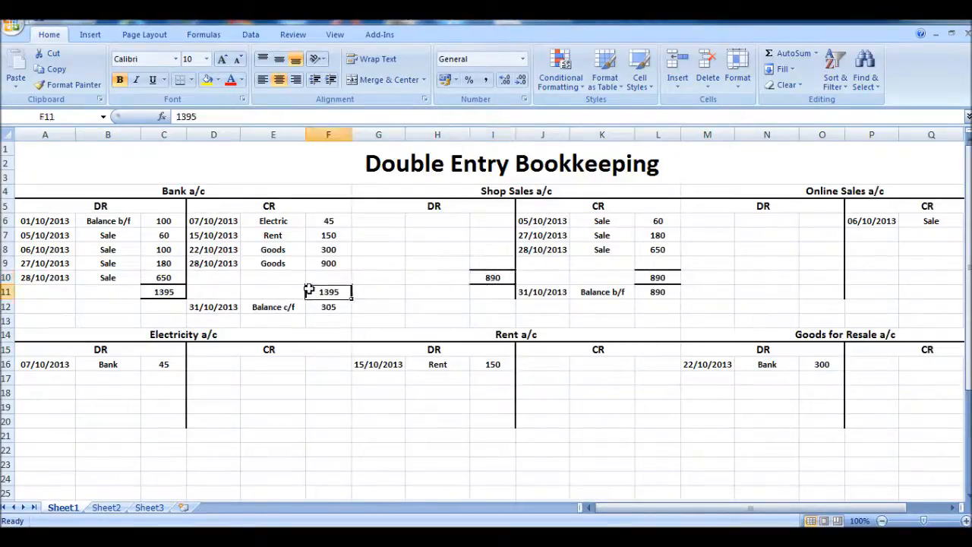
click(657, 277)
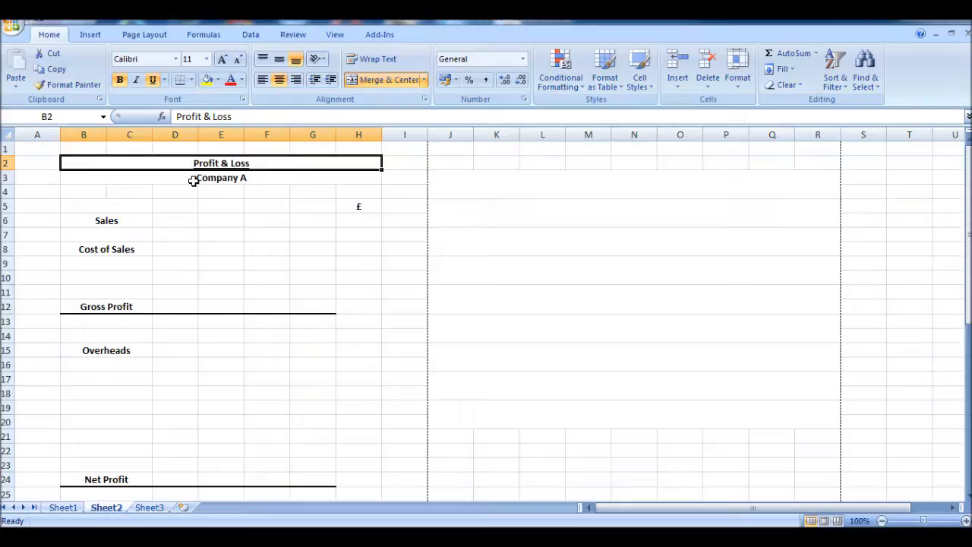
mouse_move(571, 209)
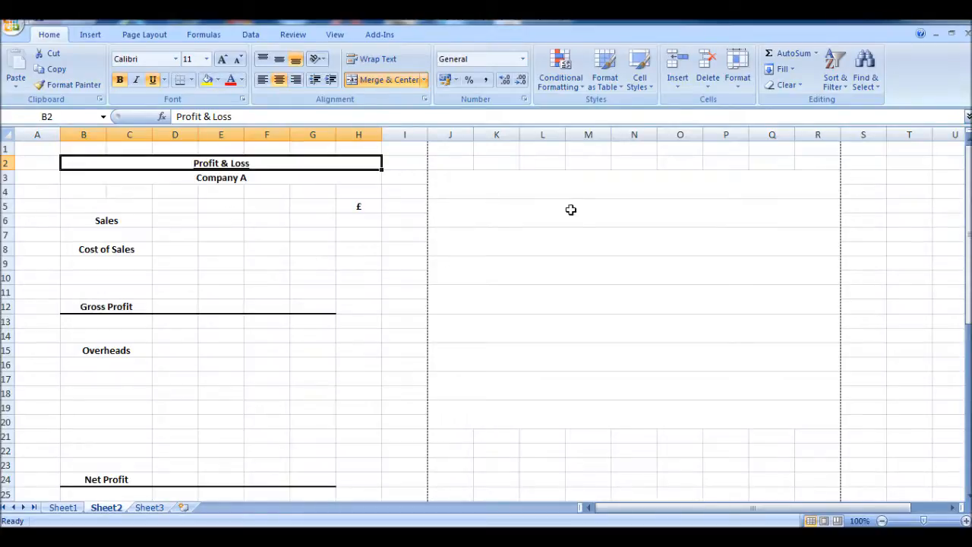
click(107, 306)
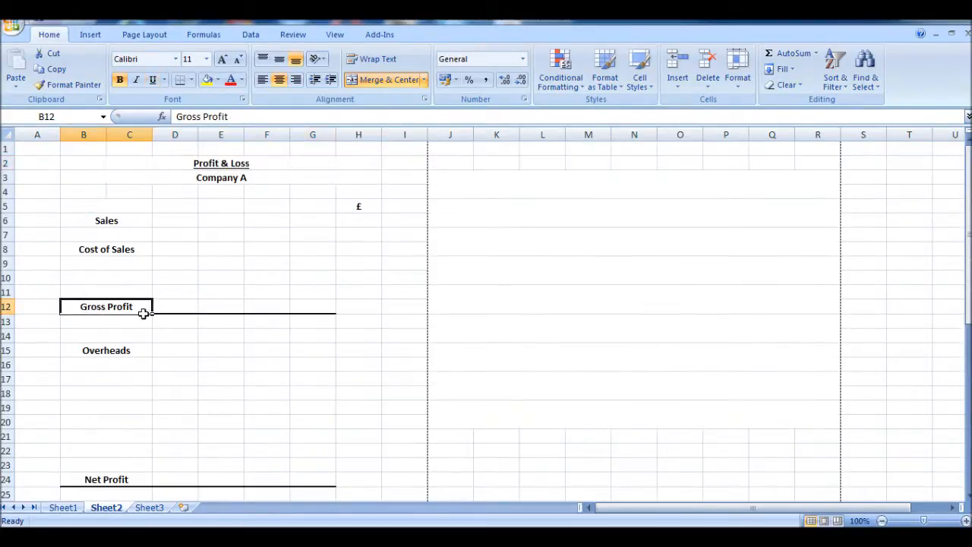
mouse_move(159, 287)
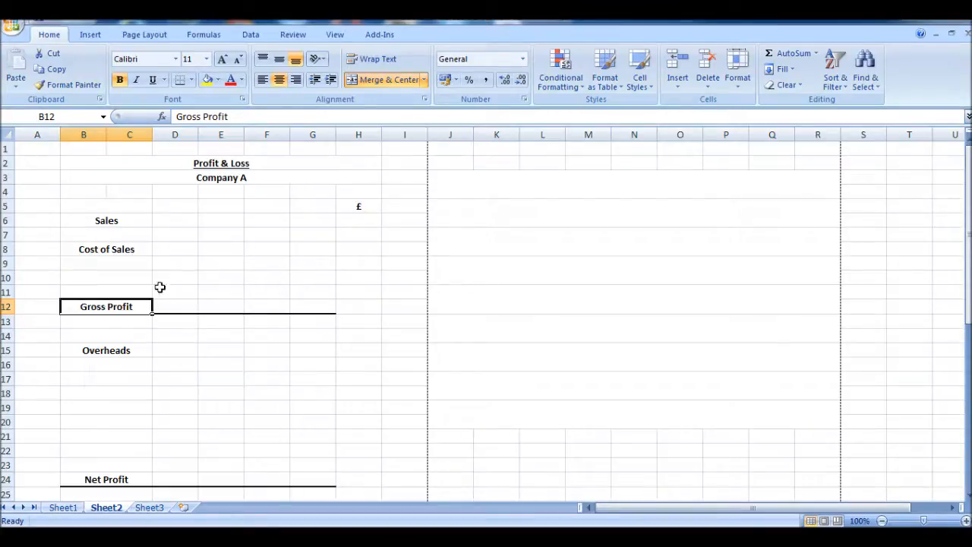
mouse_move(133, 298)
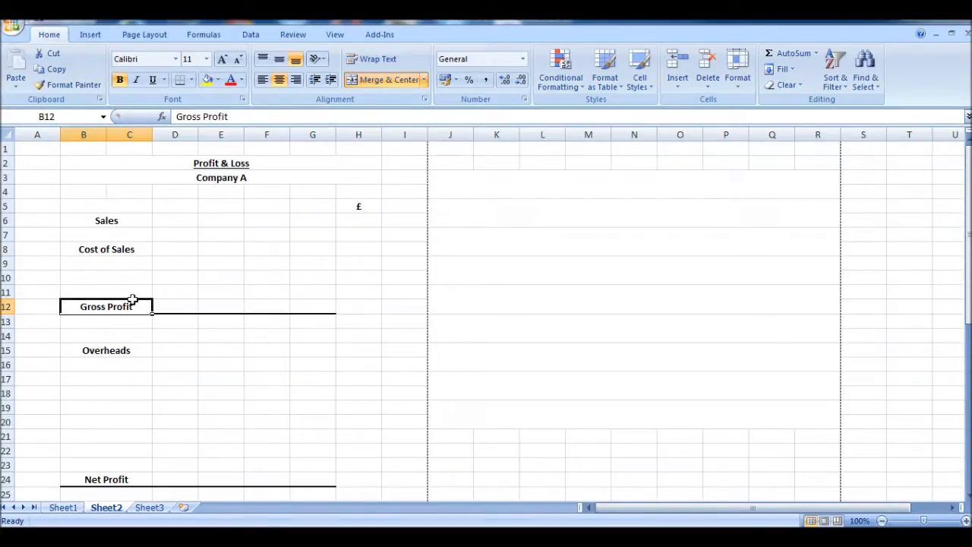
mouse_move(114, 298)
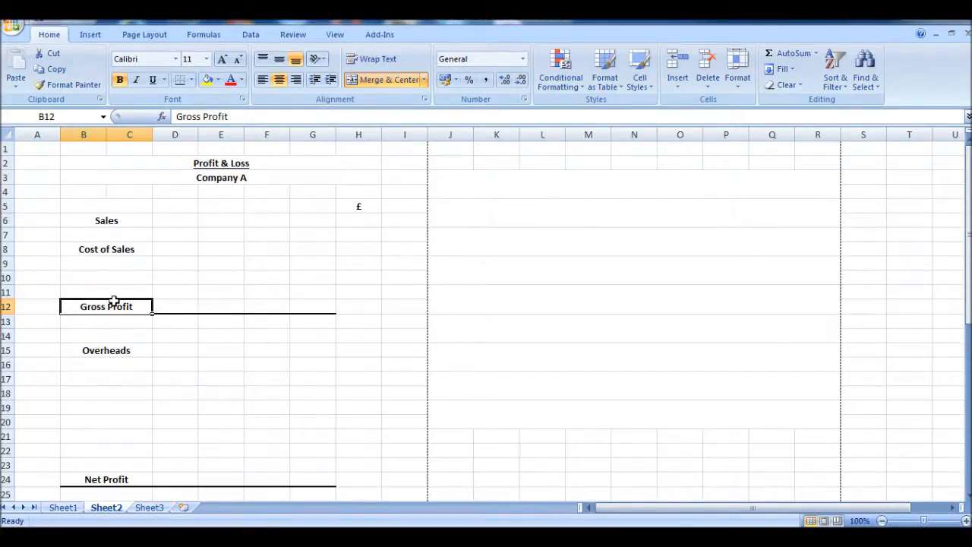
scroll(down, 3)
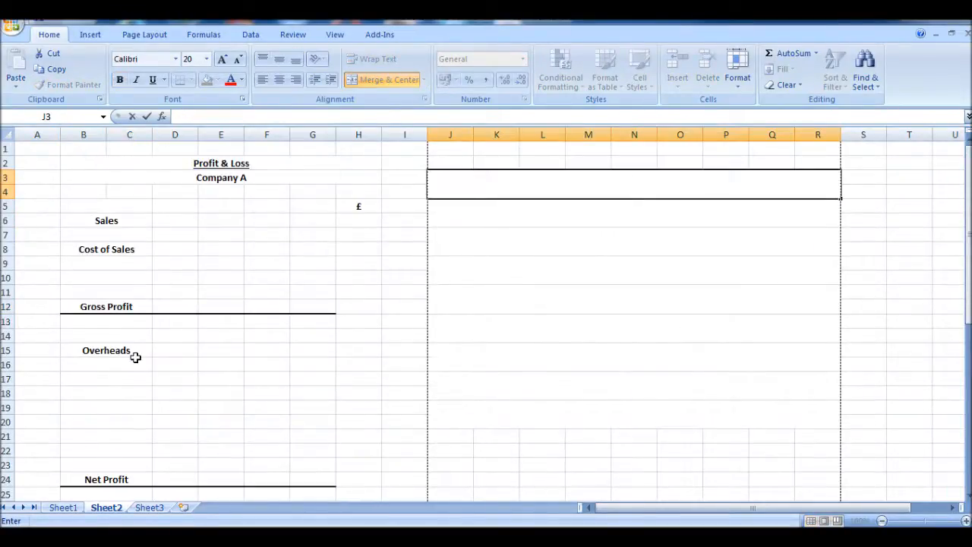
Type the note 'Sales - cost of sales = GROSS PROFIT' in merged J3.
text(Sa)
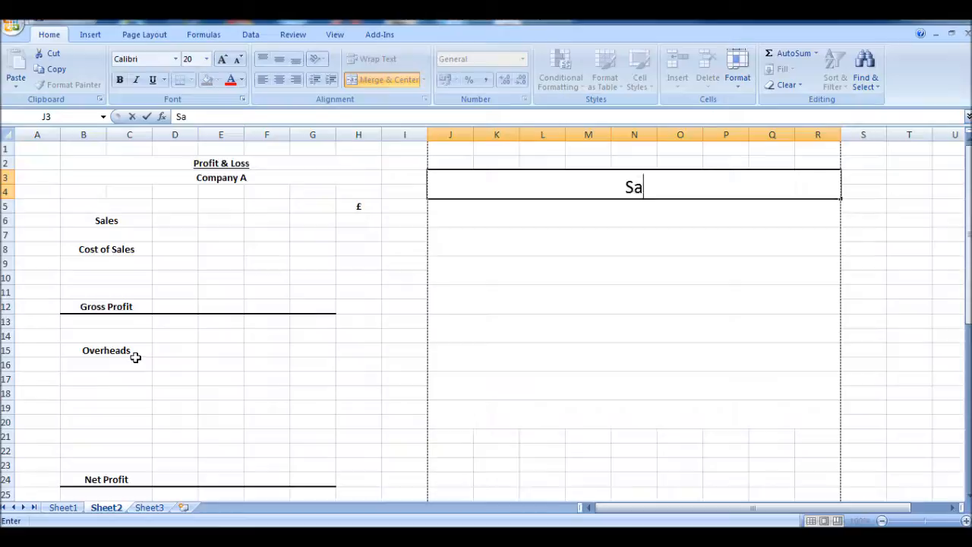
text(les -)
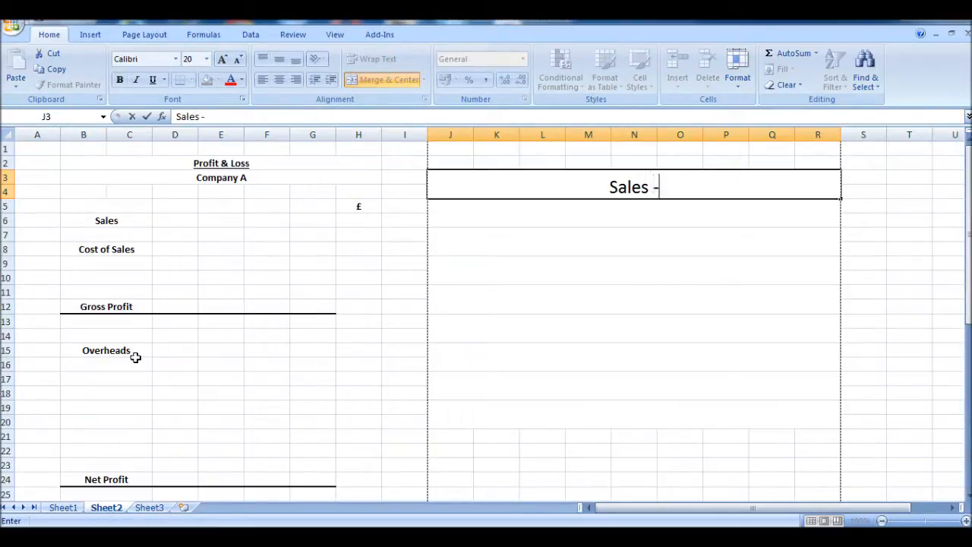
text(cost)
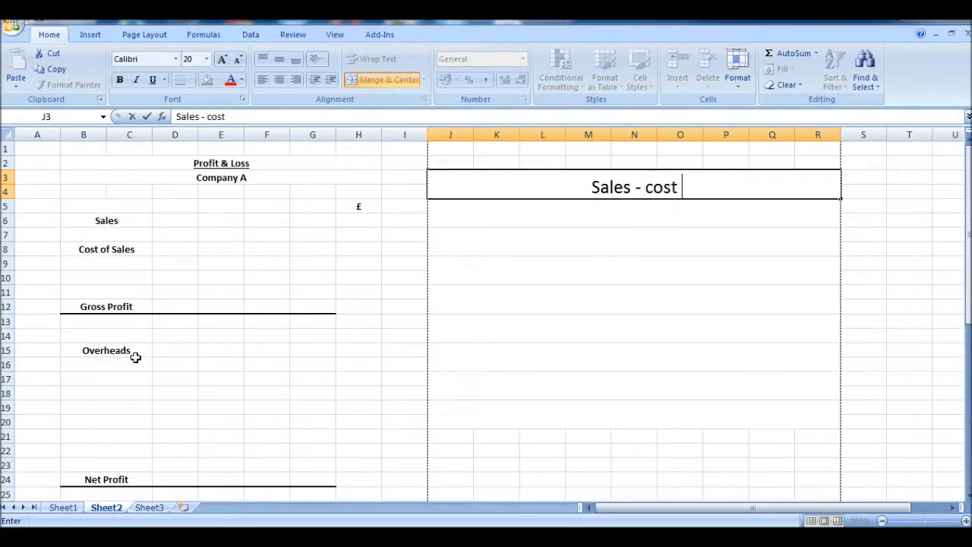
text(of sales)
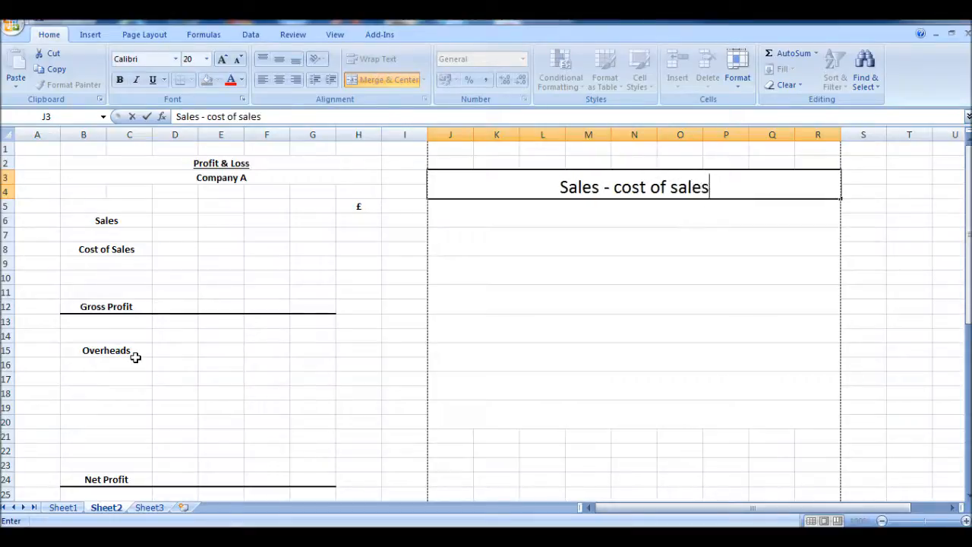
text(=)
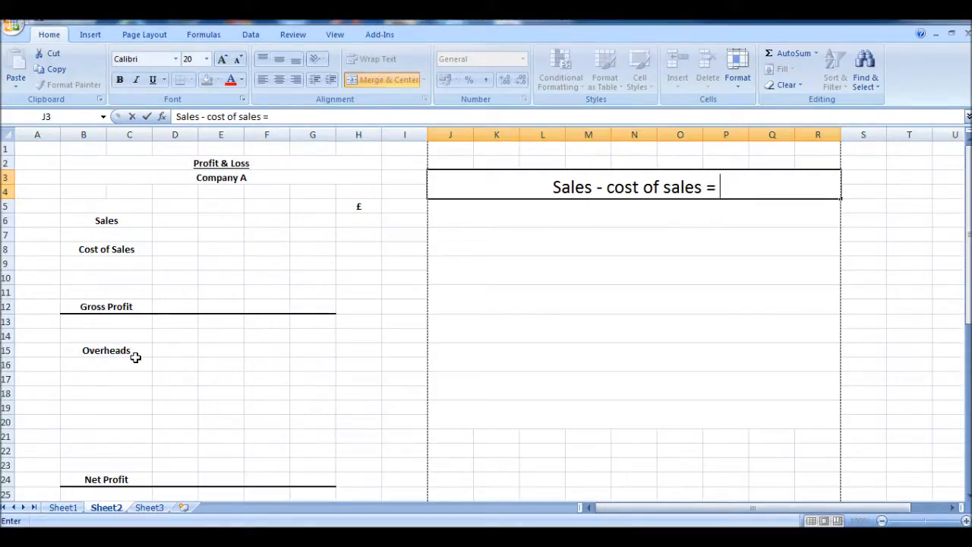
text(GRO)
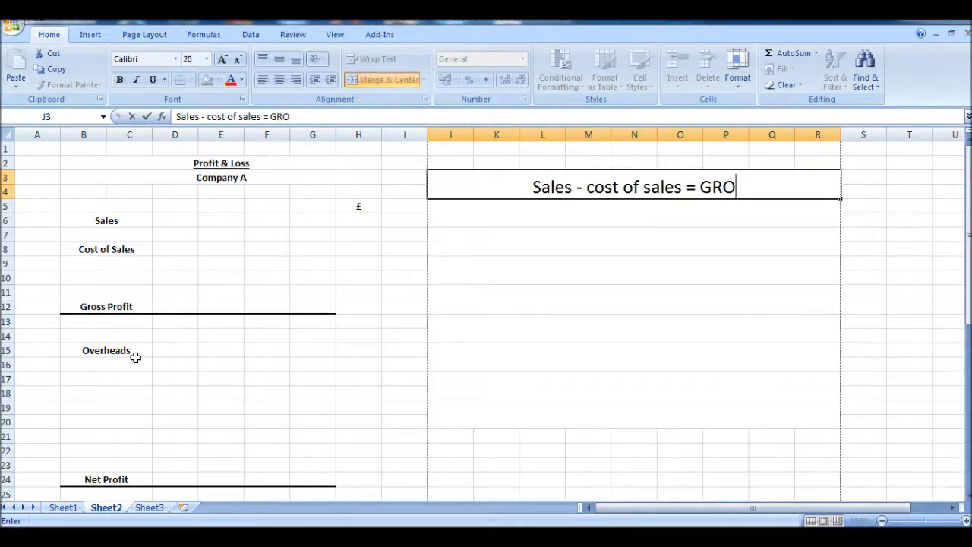
text(SS PRO)
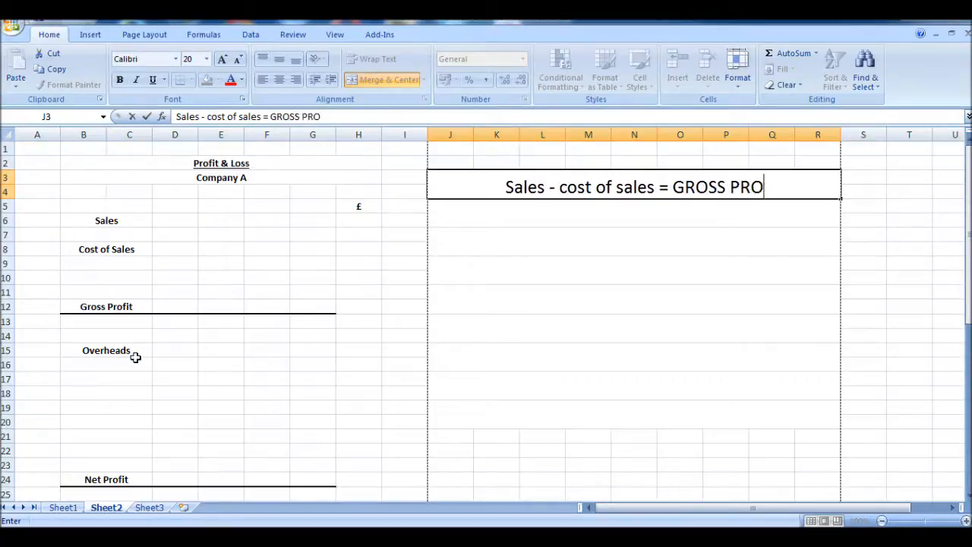
text(FIT)
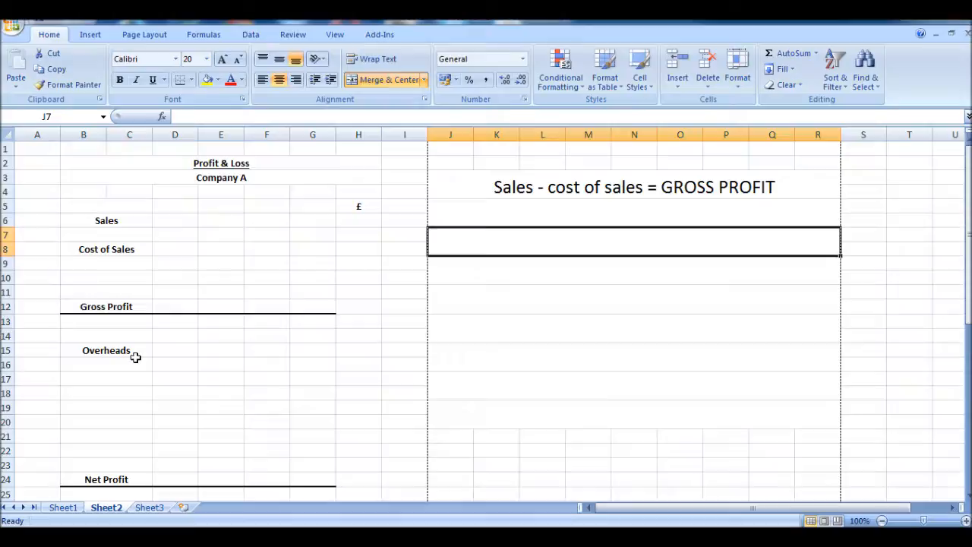
Enter the note 'Gross Profit - overheads = NET PROFIT' in merged J7:R8.
text(G)
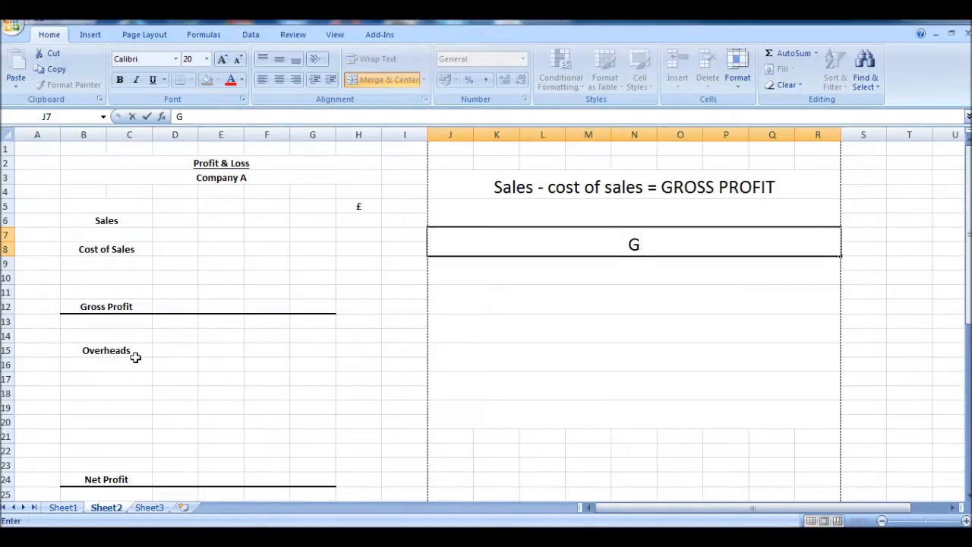
text(ross Profit)
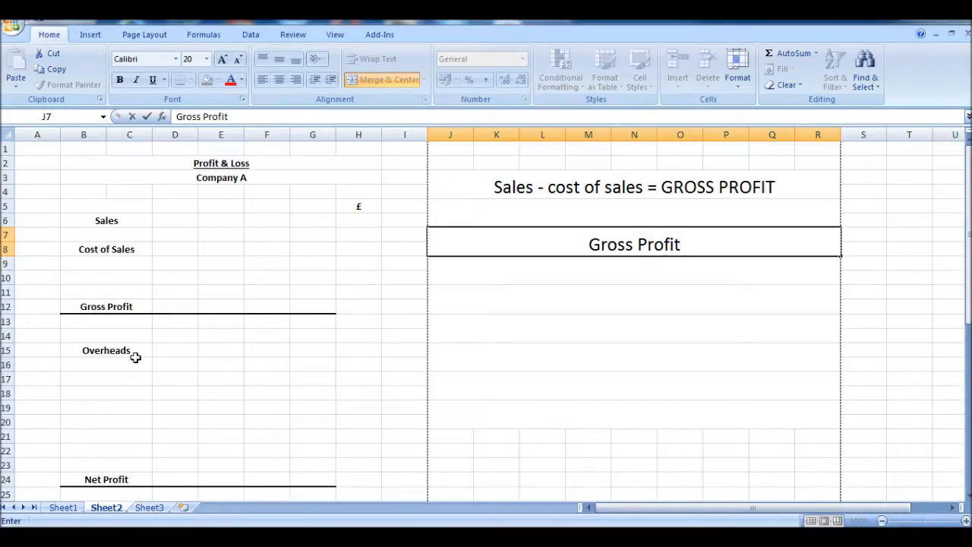
text(- ove)
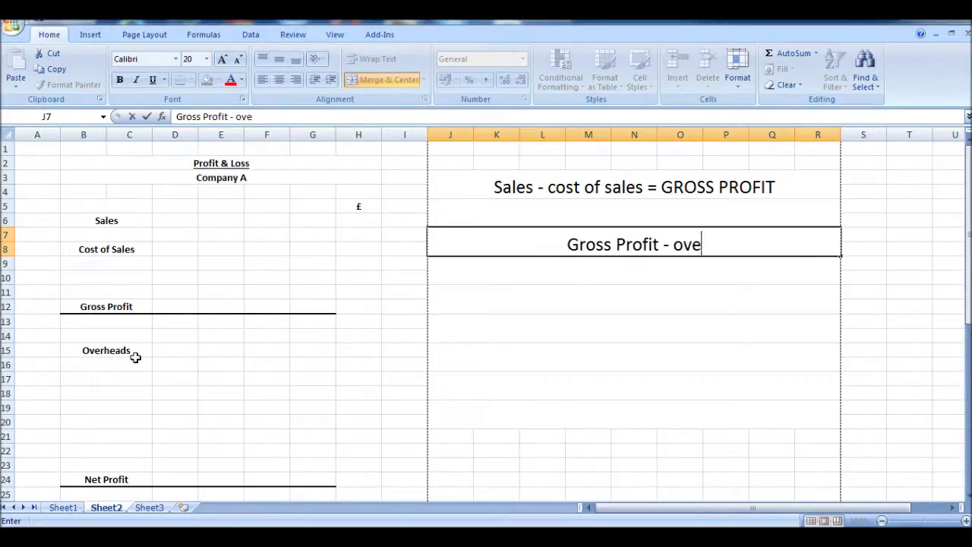
text(rheads)
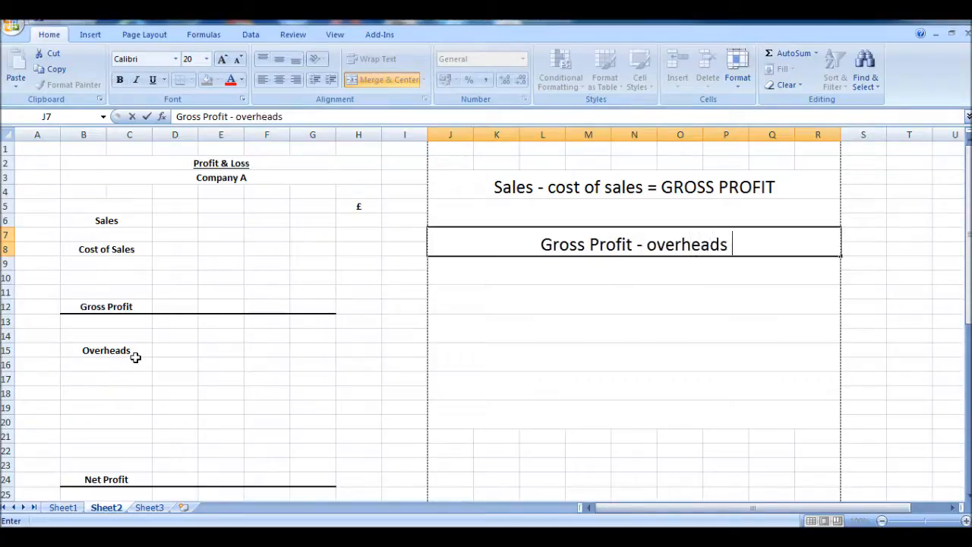
text(= NE)
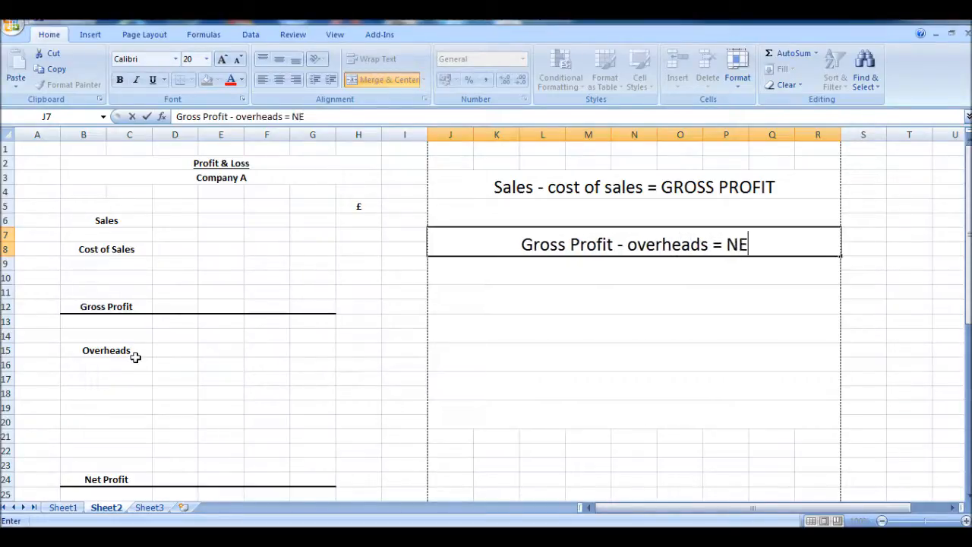
text(T PRO)
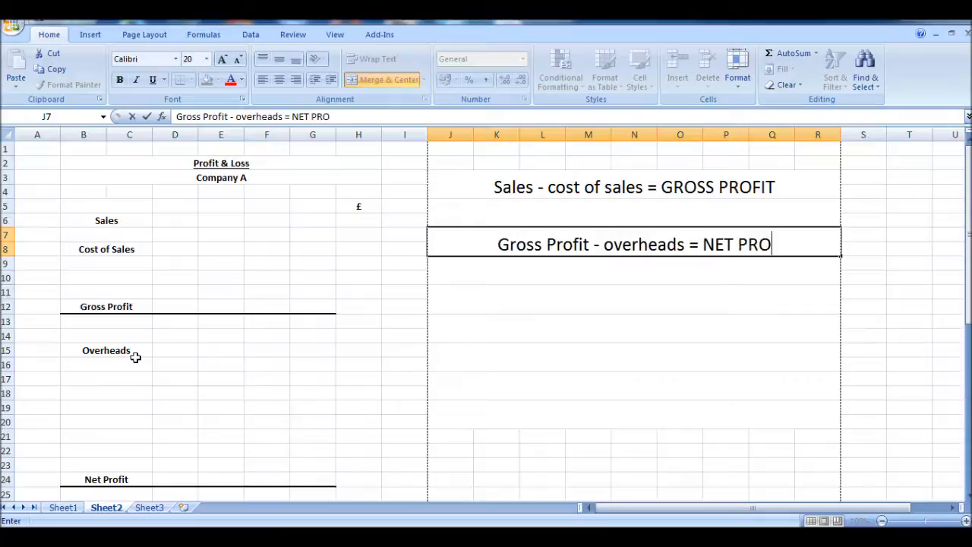
text(FIT)
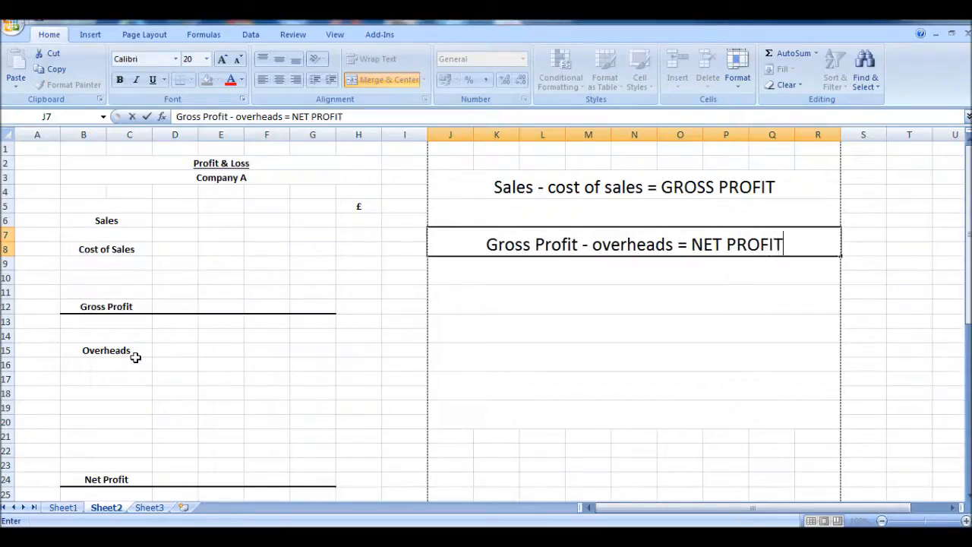
key(Return)
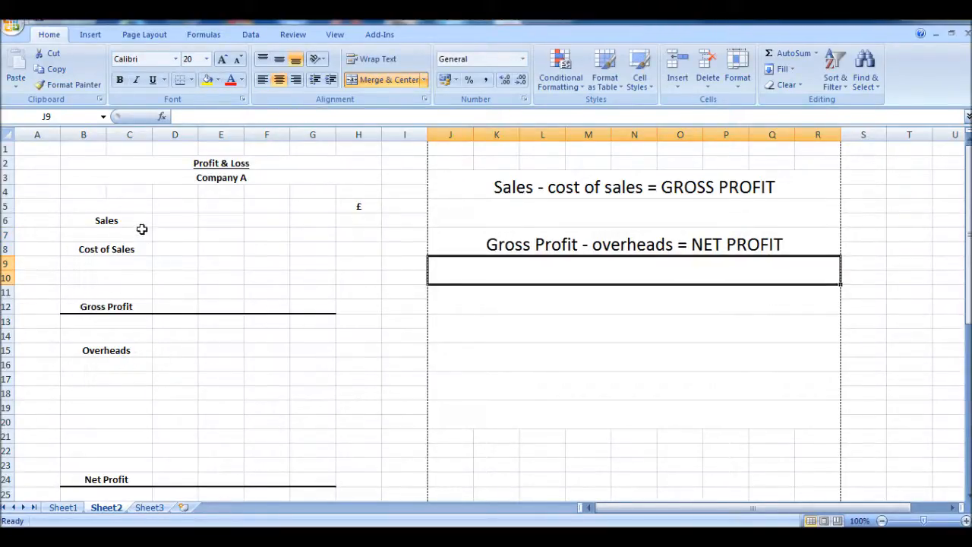
Enter 2000 as the Sales amount under £, then select the Cost of Sales label.
click(266, 220)
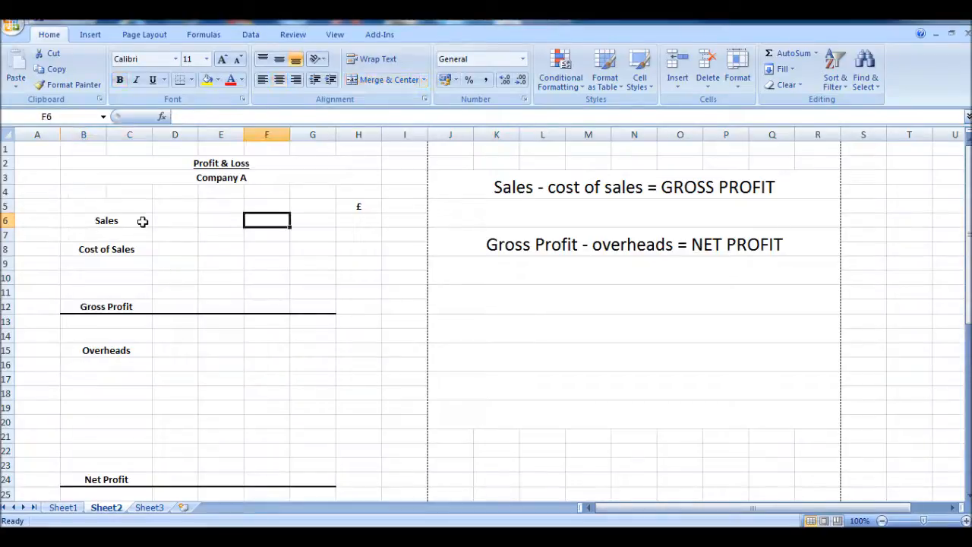
click(359, 220)
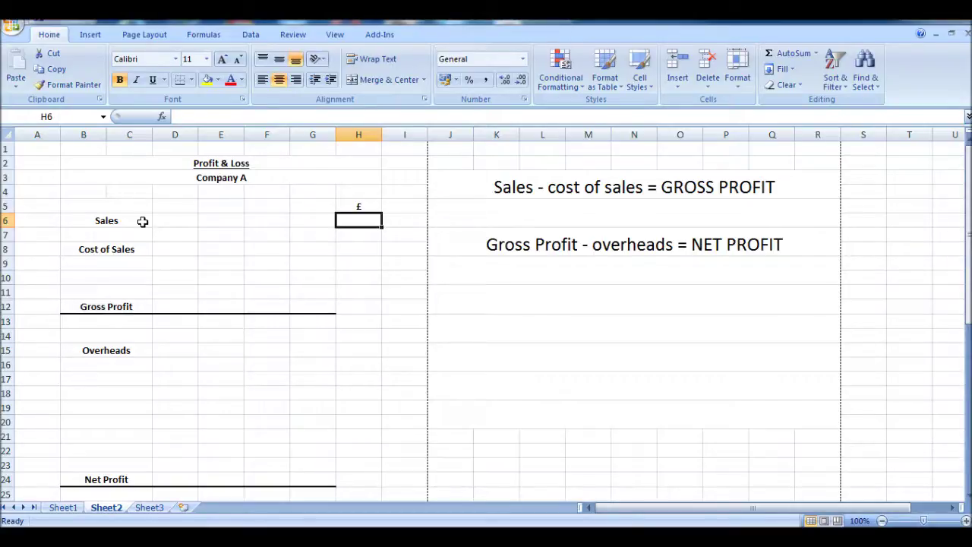
mouse_move(29, 192)
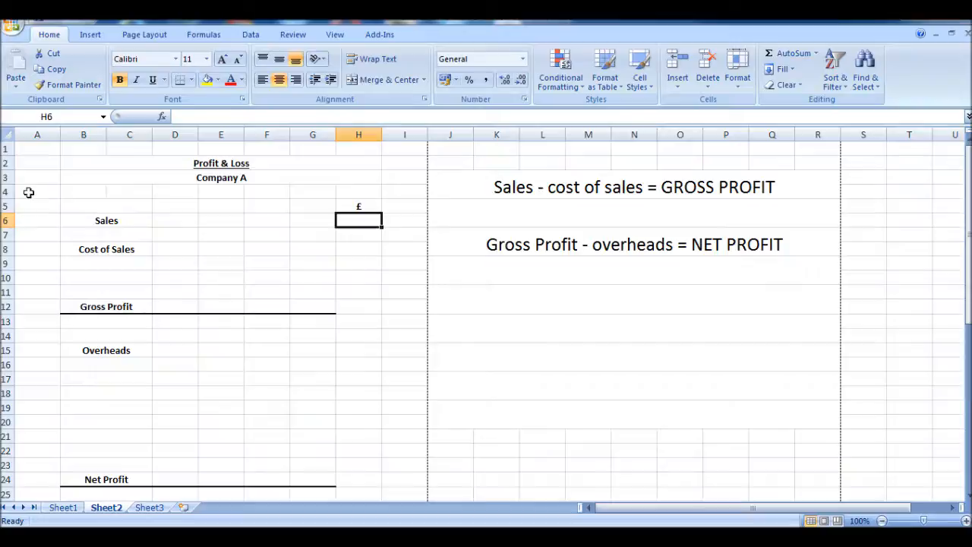
text(2000)
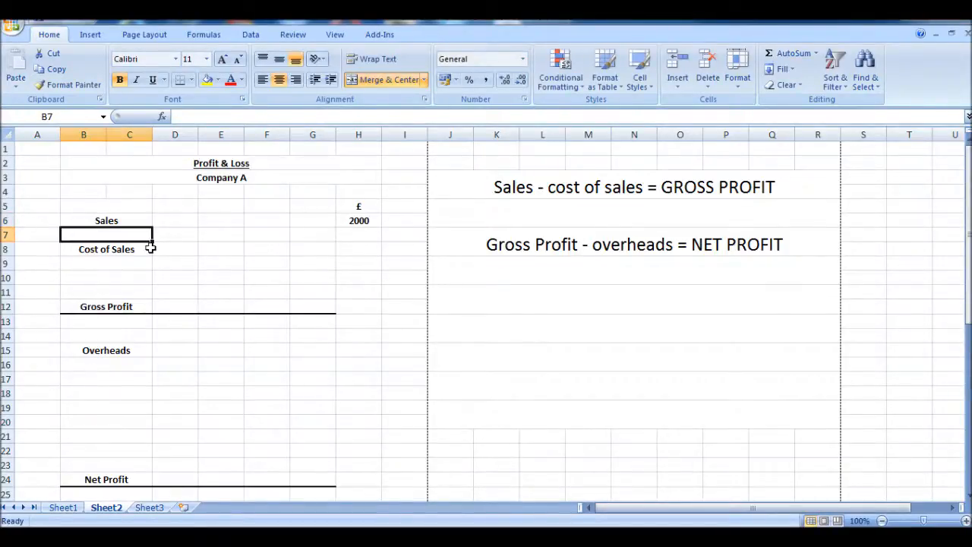
mouse_move(129, 254)
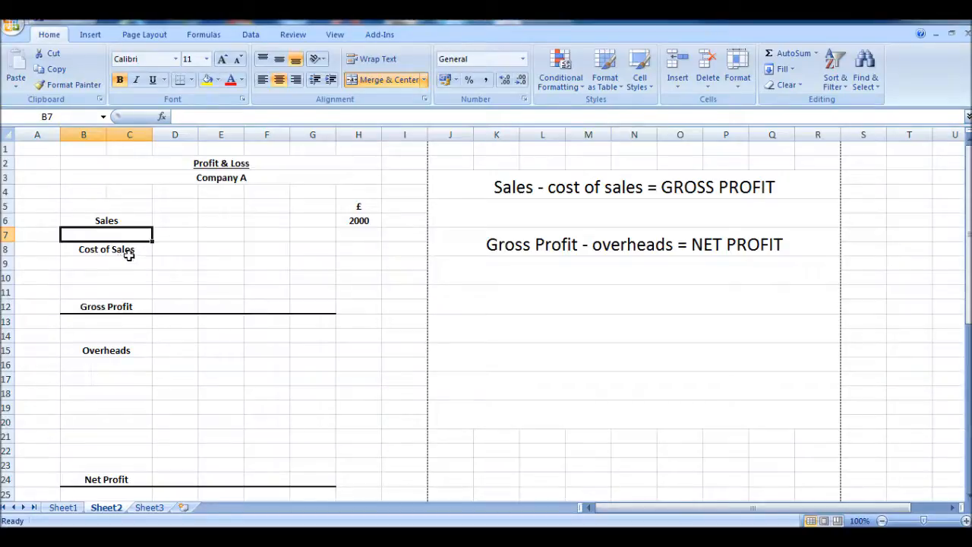
click(107, 250)
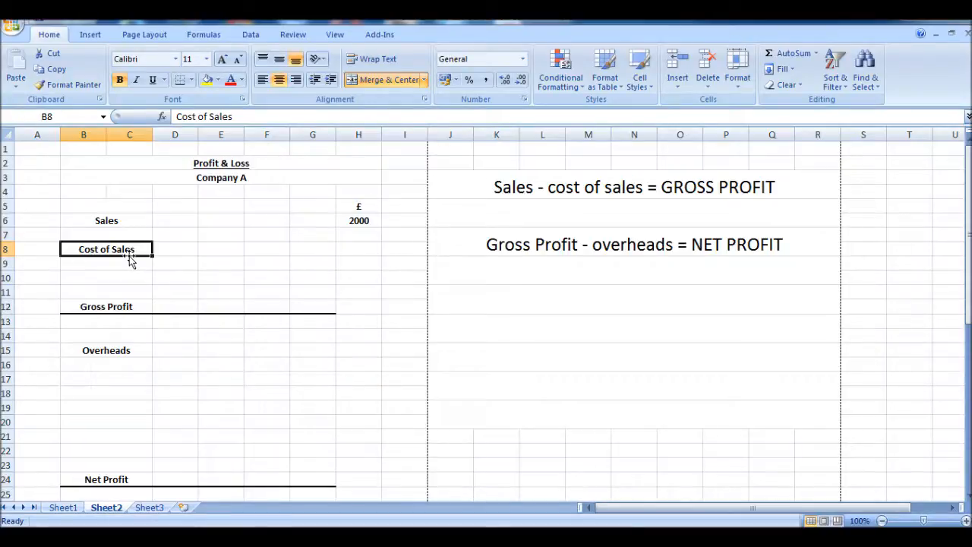
Enter 500 as cost of sales and select H12 for gross profit.
click(267, 249)
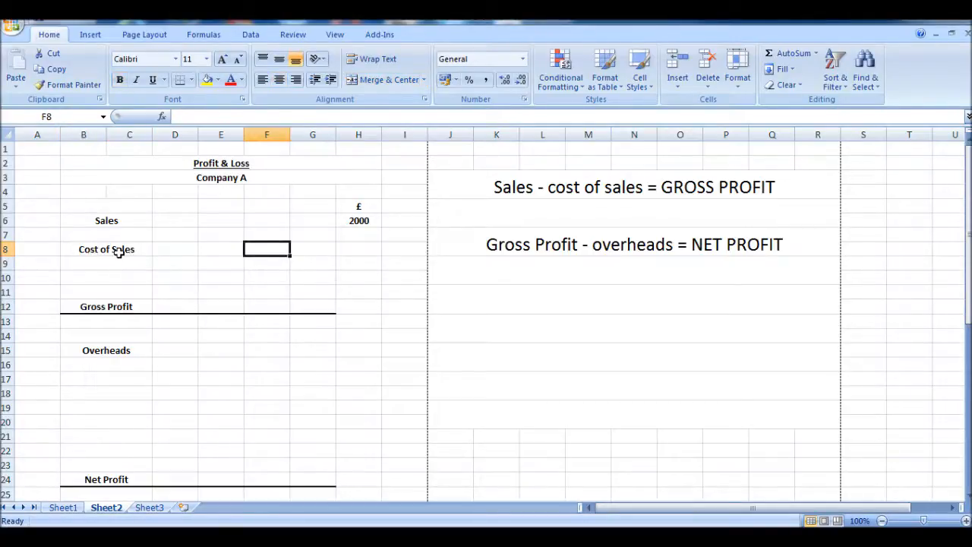
text(500)
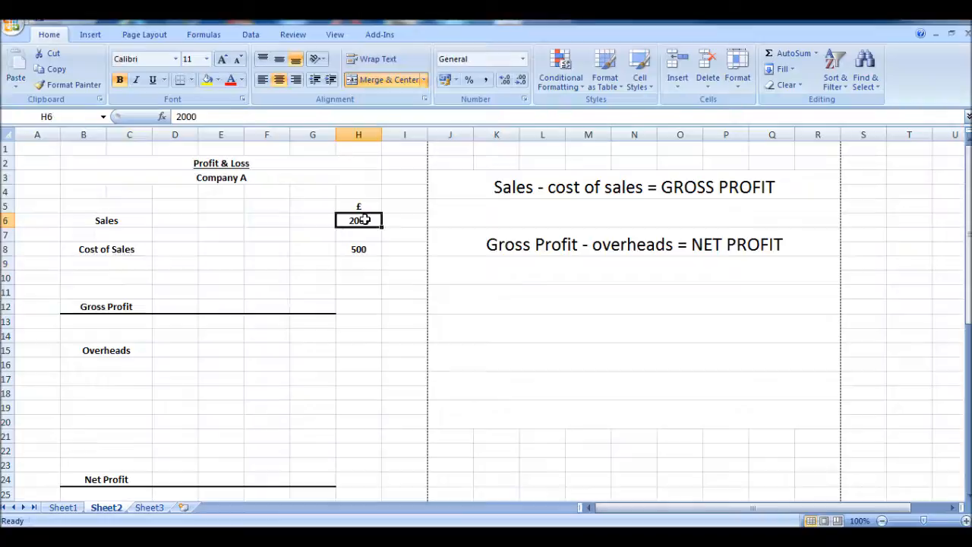
click(358, 306)
text(1500)
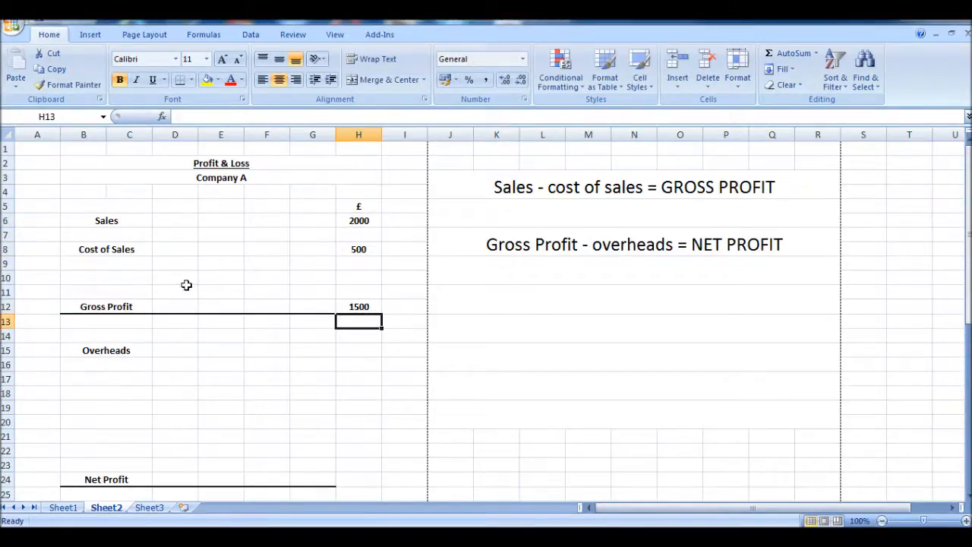
mouse_move(129, 375)
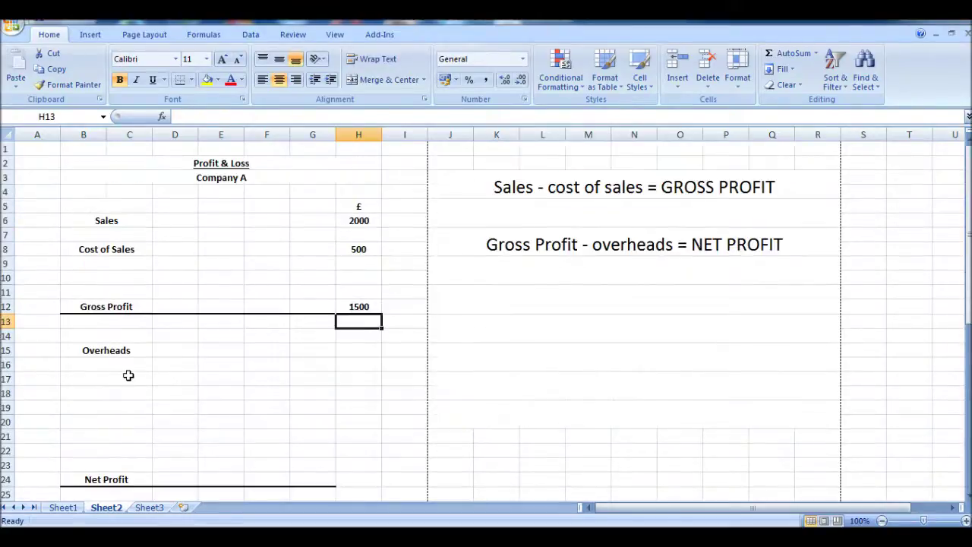
mouse_move(108, 273)
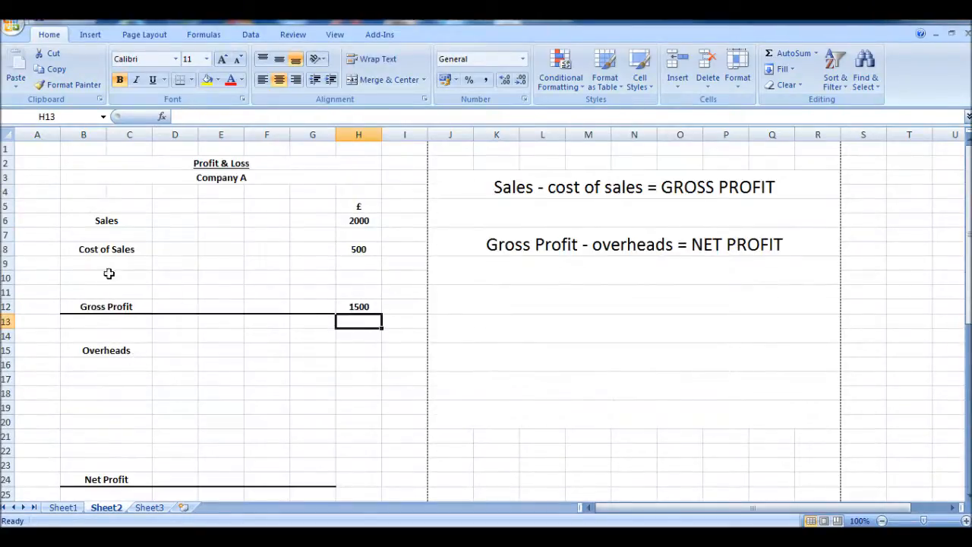
click(358, 306)
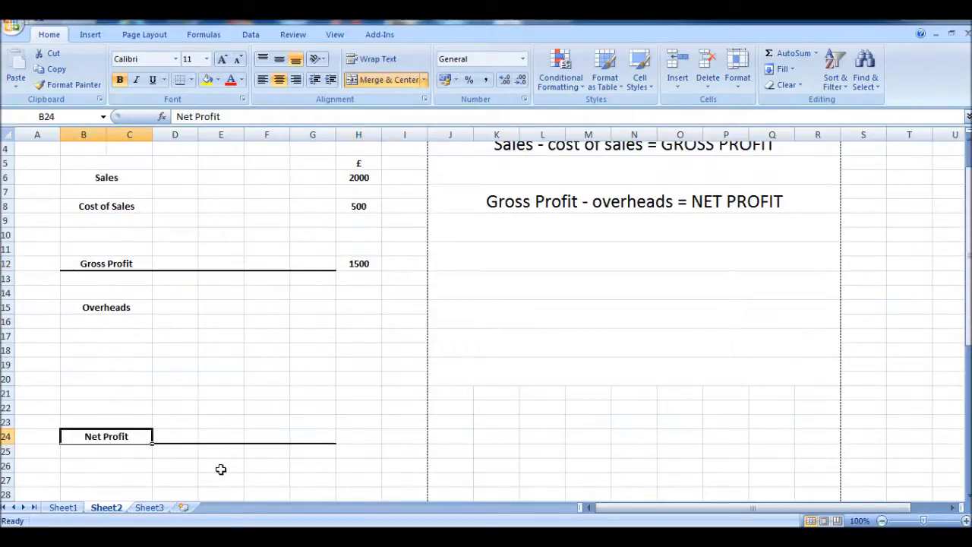
click(357, 436)
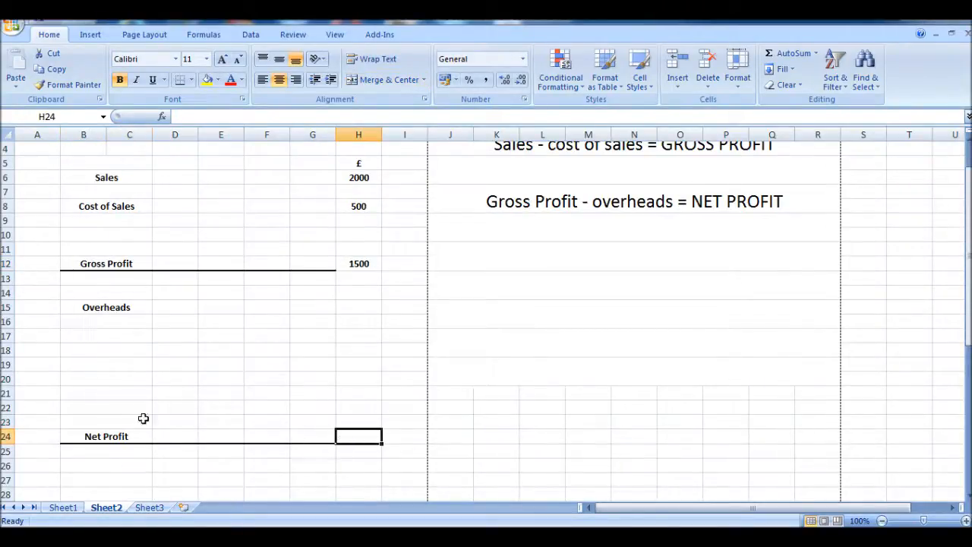
mouse_move(173, 403)
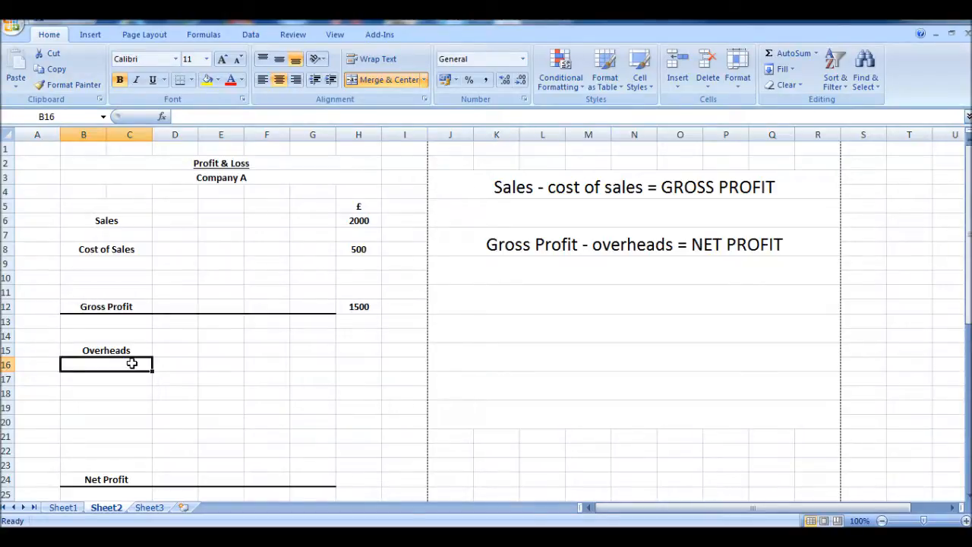
Type the overhead labels Electric, Rent, Petrol and Vehicle expenses into B16:B19.
text(e)
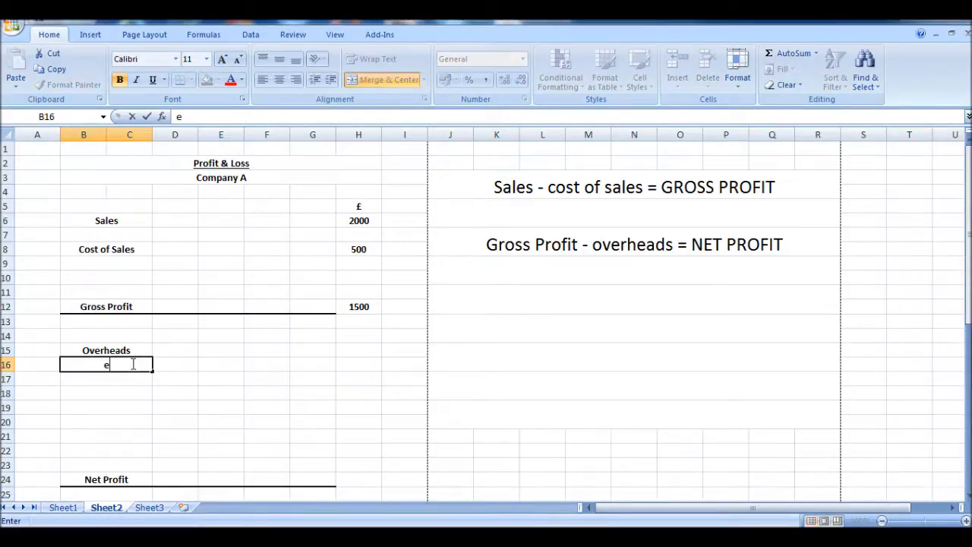
text(E)
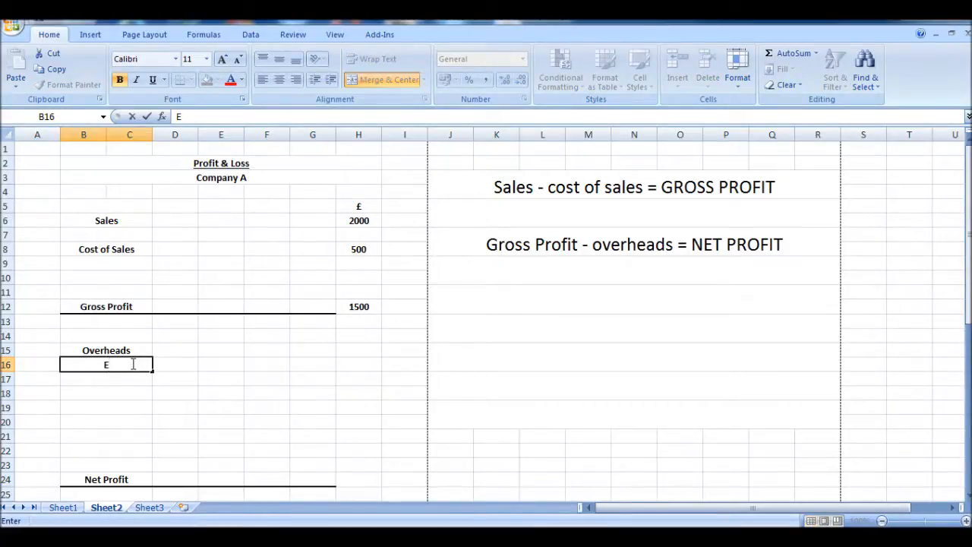
text(lectriv)
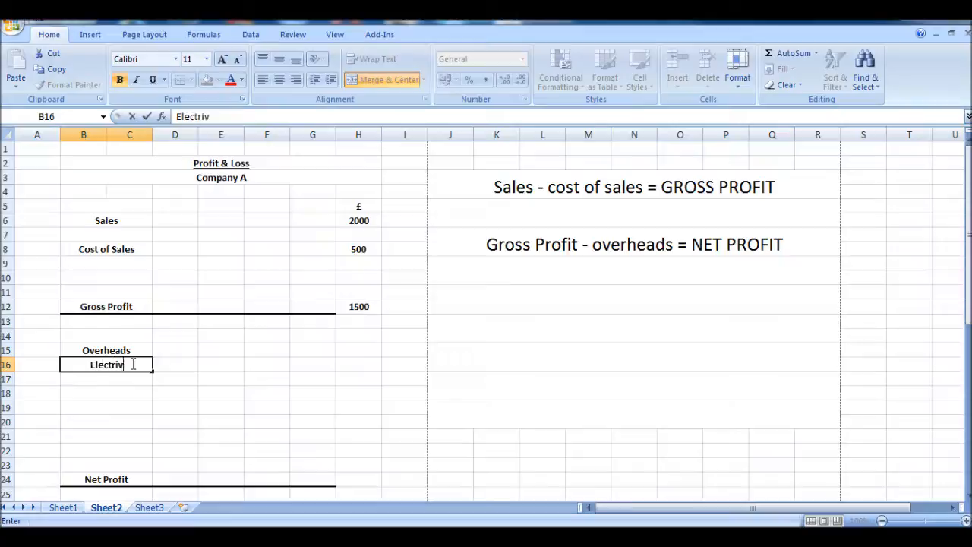
text(c)
click(106, 379)
text(Ren)
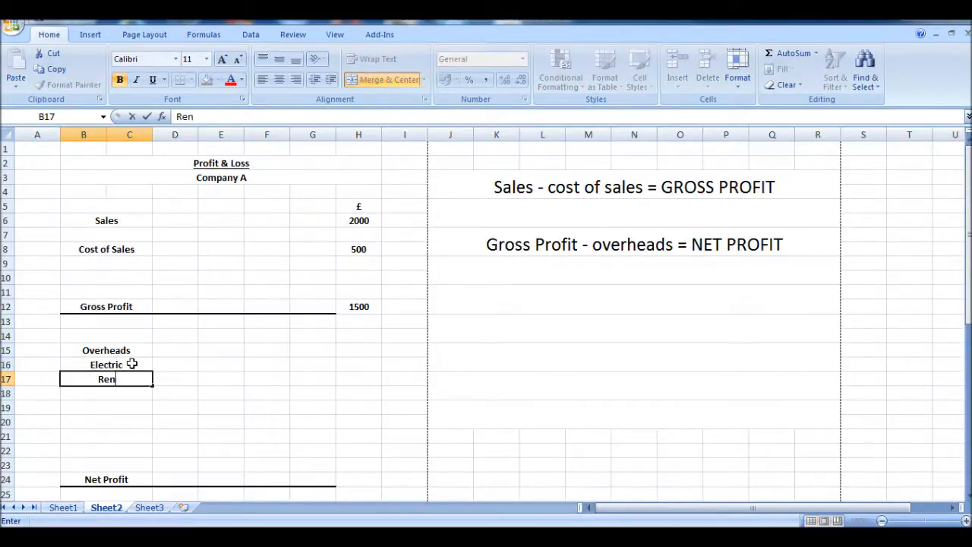
key(enter)
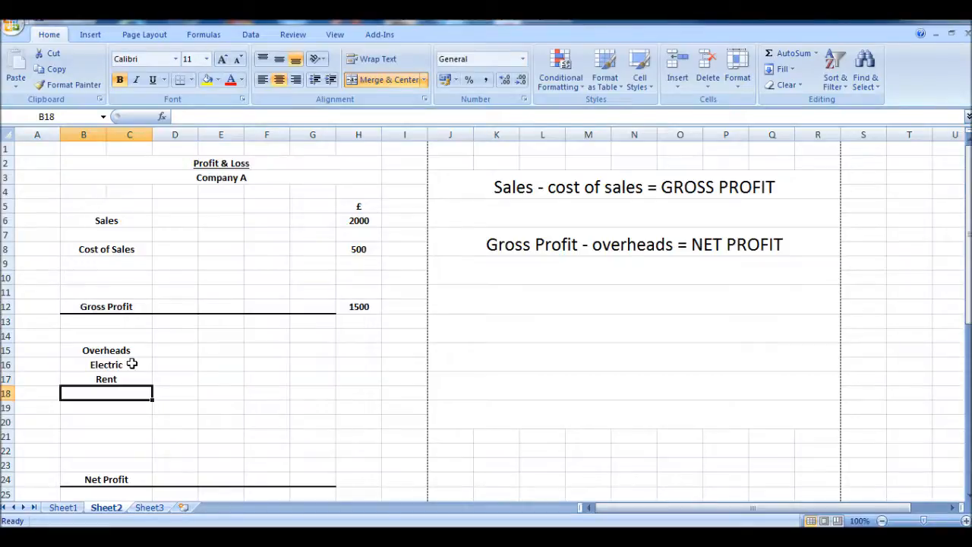
text(Petr)
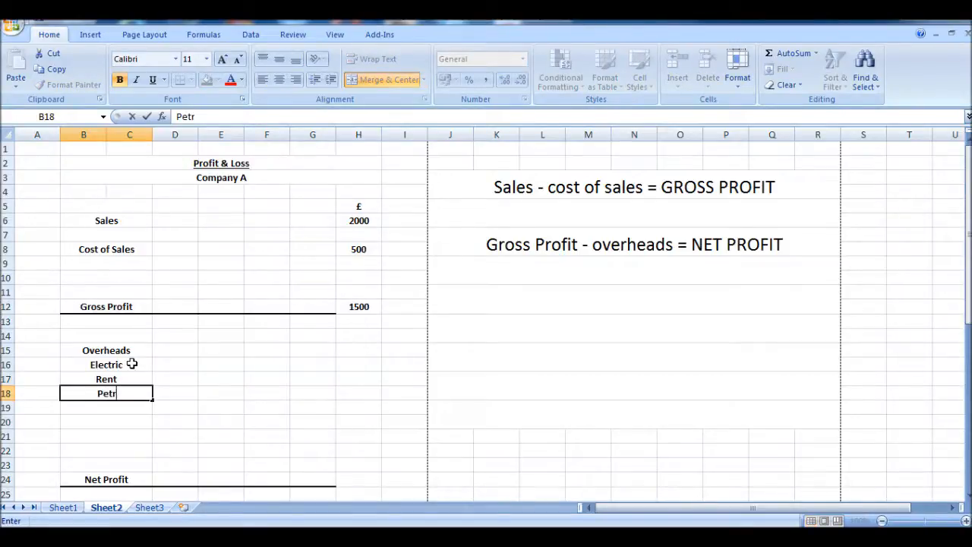
key(Return)
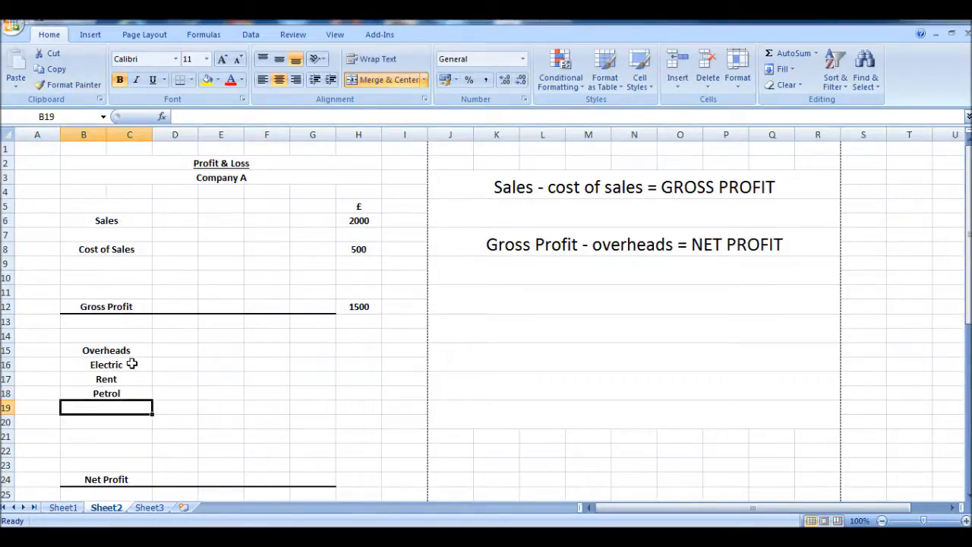
text(Vehic)
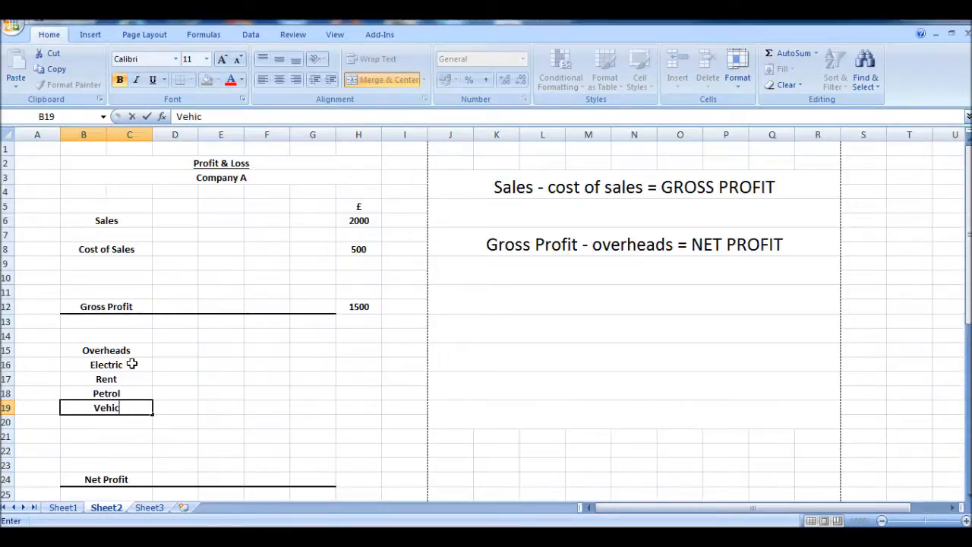
text(le expenses)
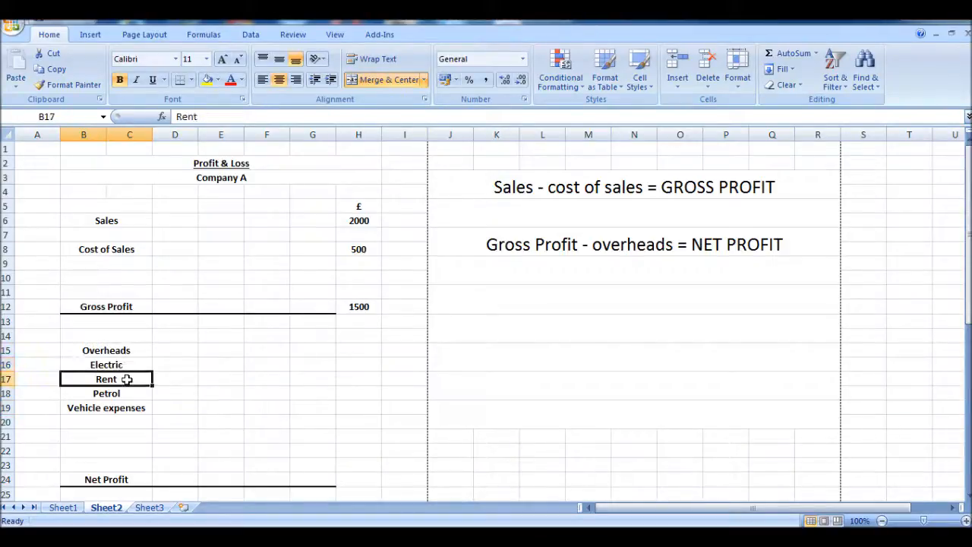
click(107, 365)
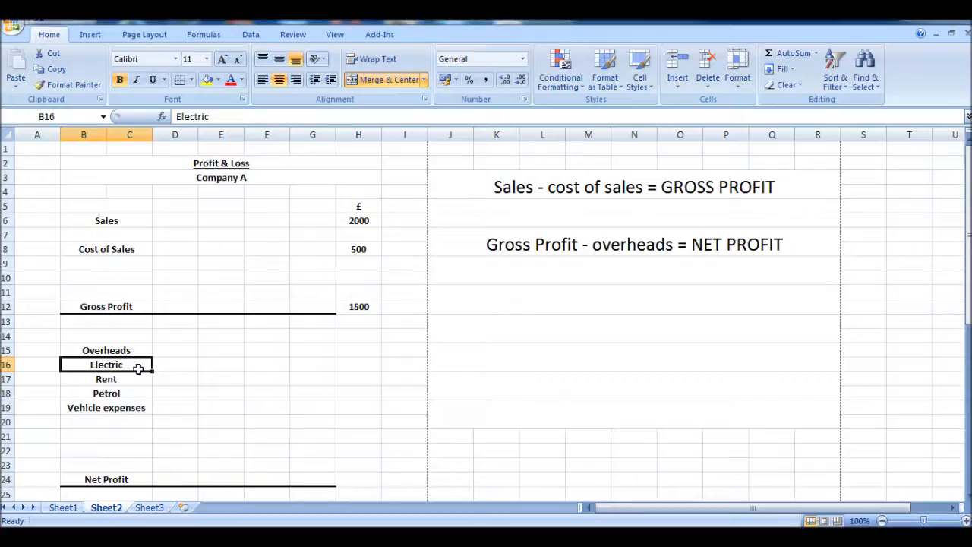
Enter overhead amounts 200, 200, 100 and 50 down H16:H19.
click(359, 364)
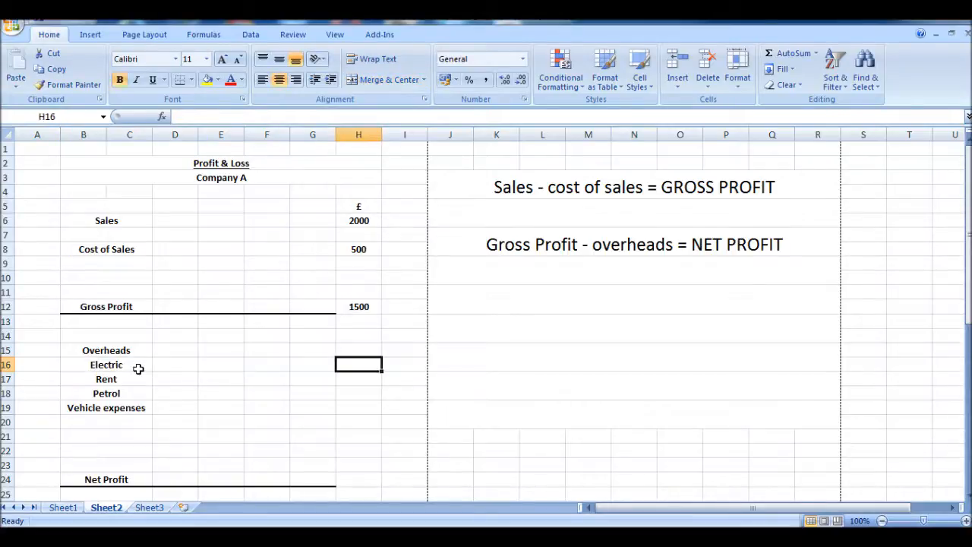
text(200)
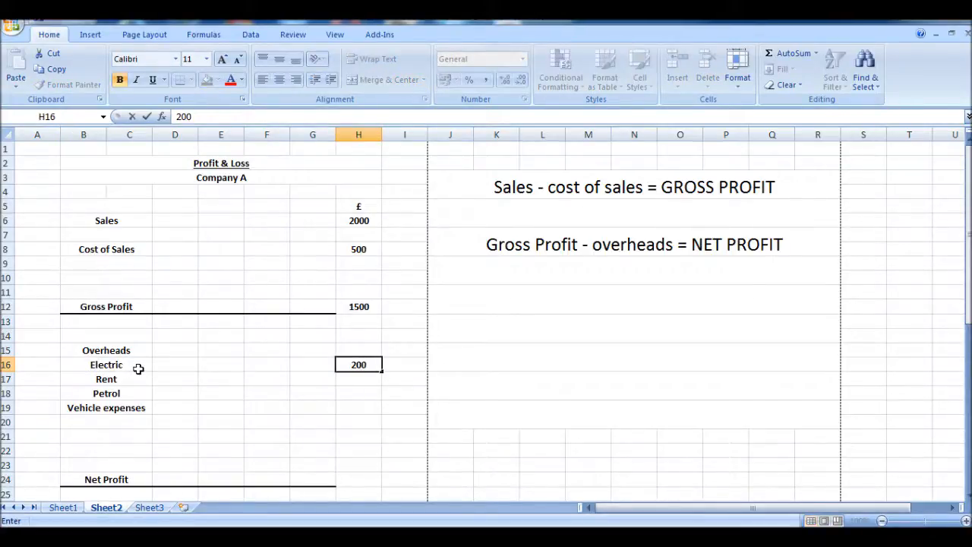
key(Return)
text(50)
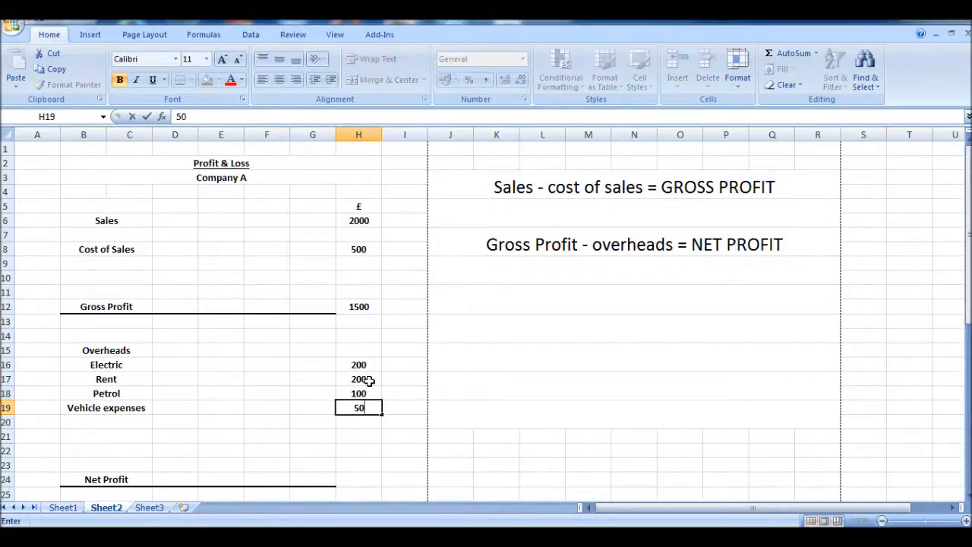
drag(359, 365, 358, 407)
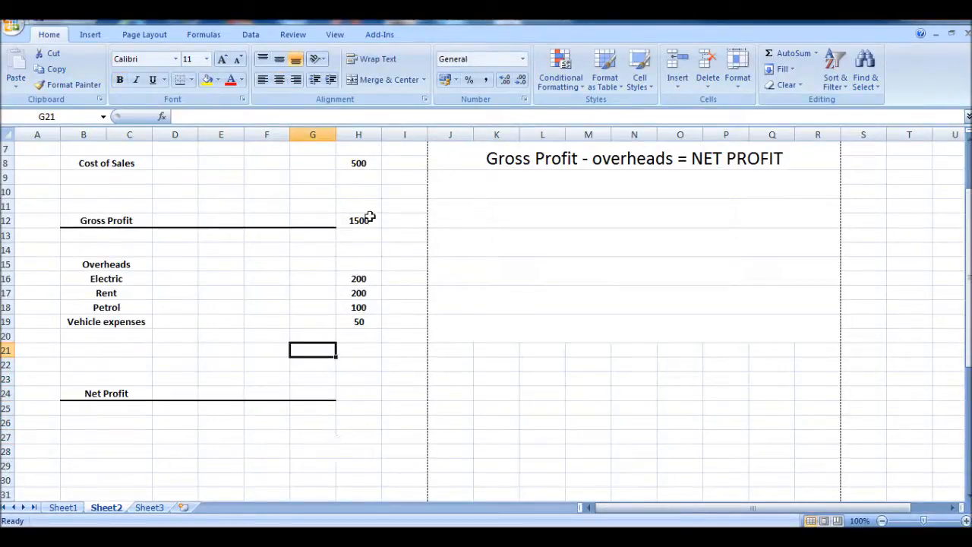
mouse_move(380, 295)
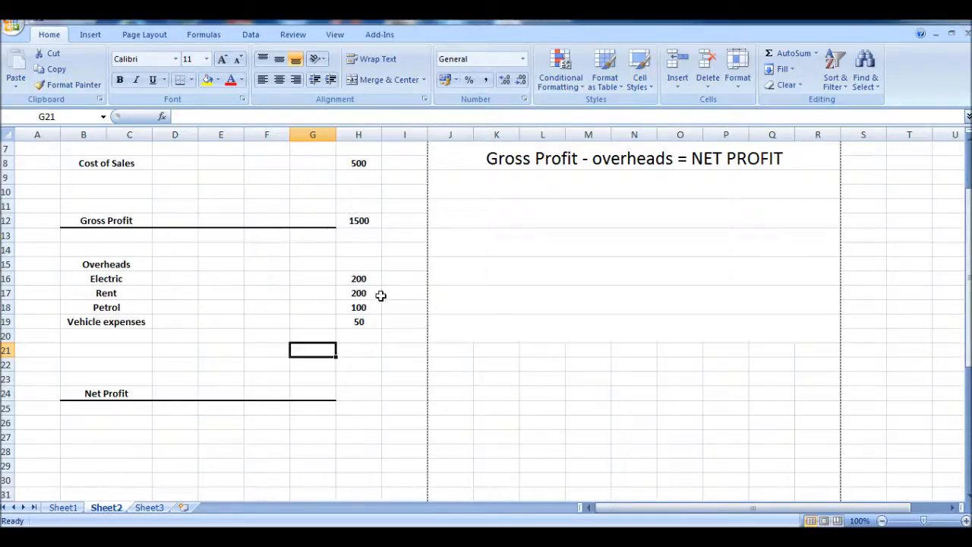
Enter 950 as the Net Profit amount in H24 and scroll back up.
click(358, 393)
text(950)
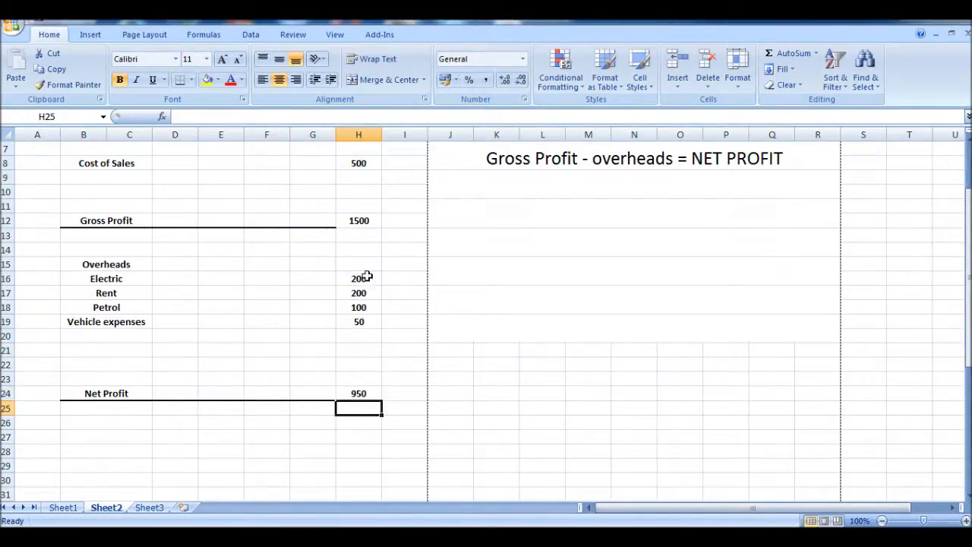
click(267, 364)
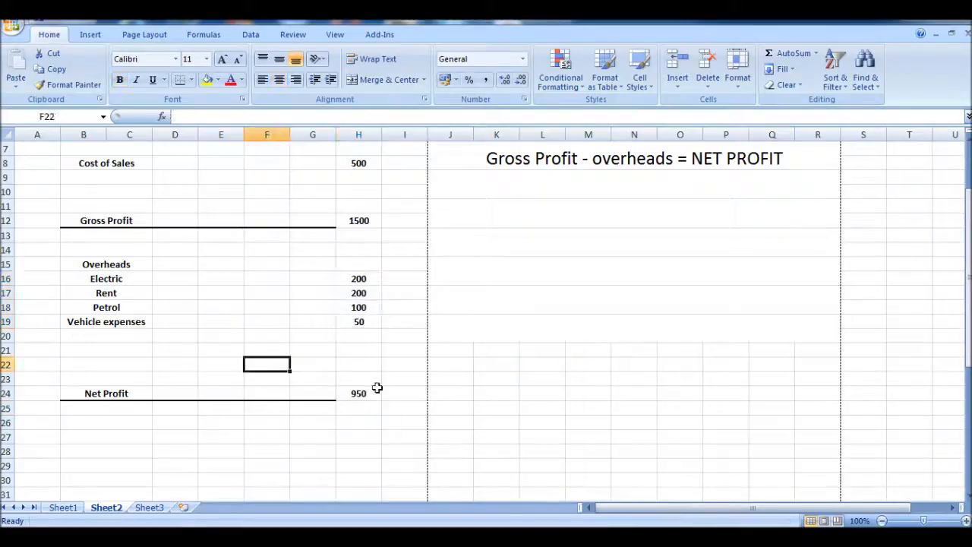
scroll(up, 3)
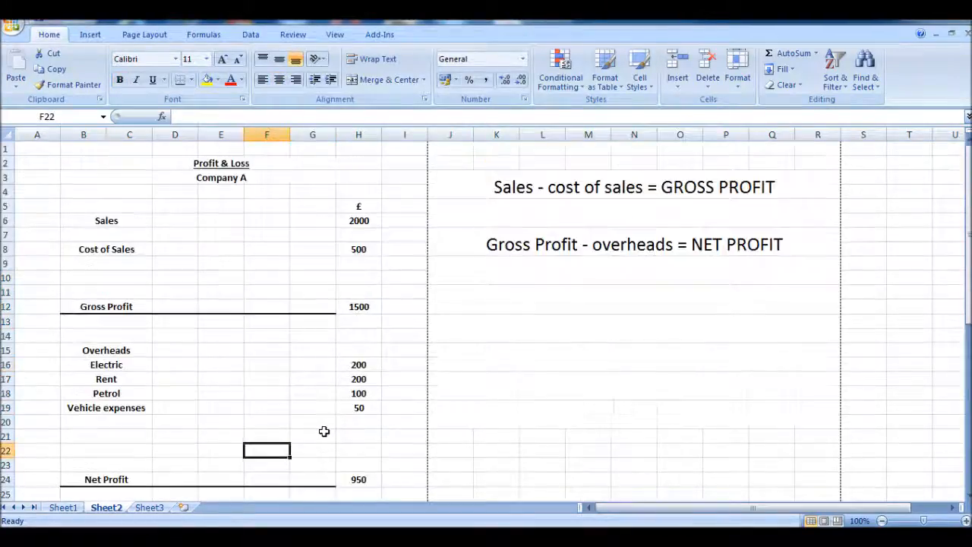